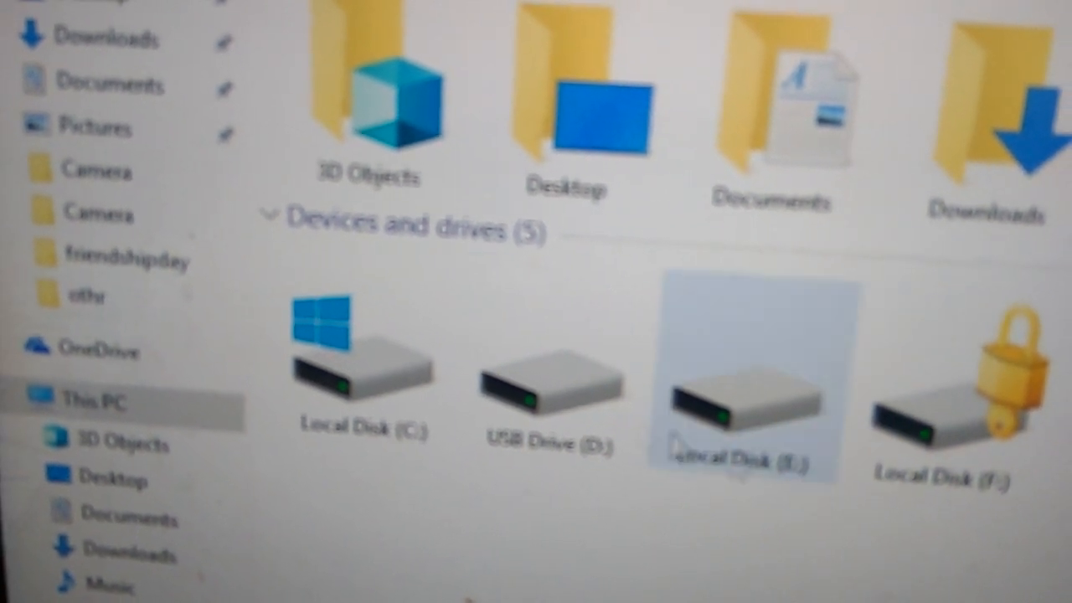
- Bring up the context menu for USB Drive (D:) in This PC
{"action": "right_click", "coordinate": [549, 385]}
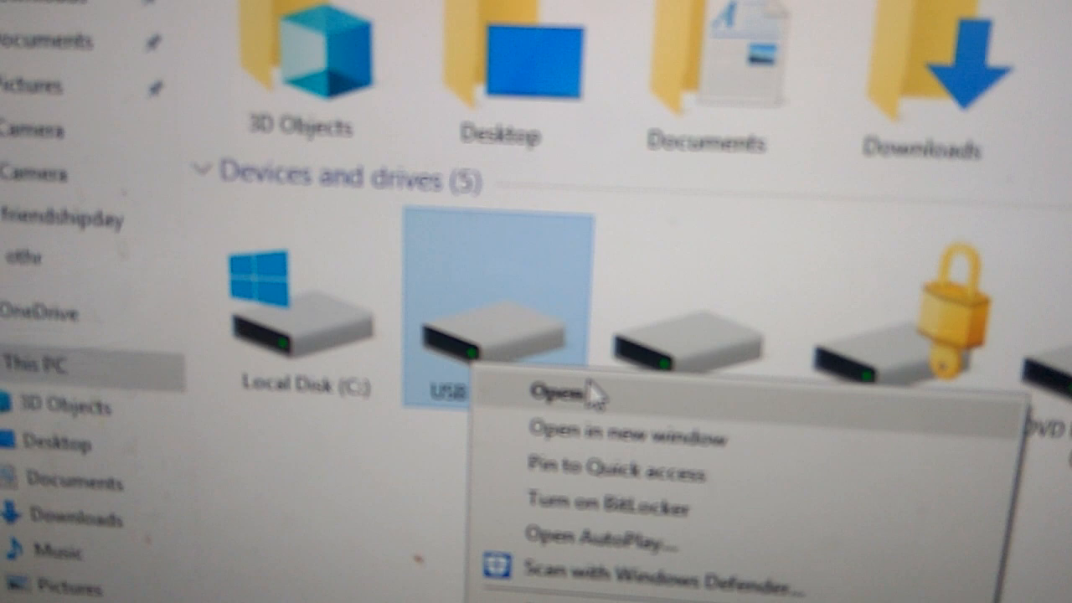
{"action": "left_click", "coordinate": [556, 391]}
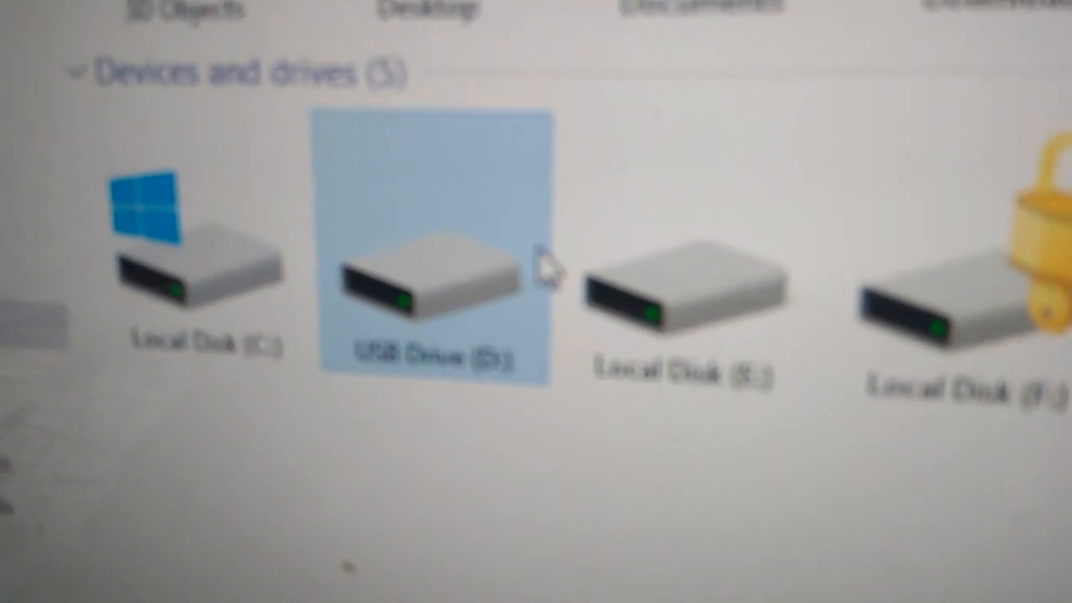
{"action": "right_click", "coordinate": [427, 280]}
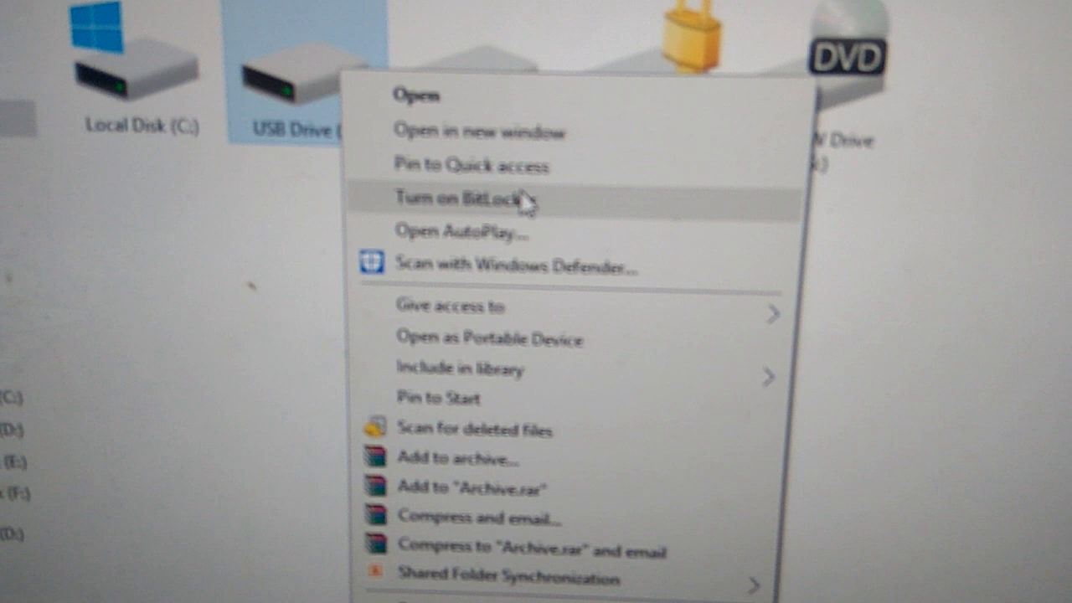
- Turn on BitLocker for D:, choose password unlock, and enter a five-character password twice
{"action": "left_click", "coordinate": [461, 199]}
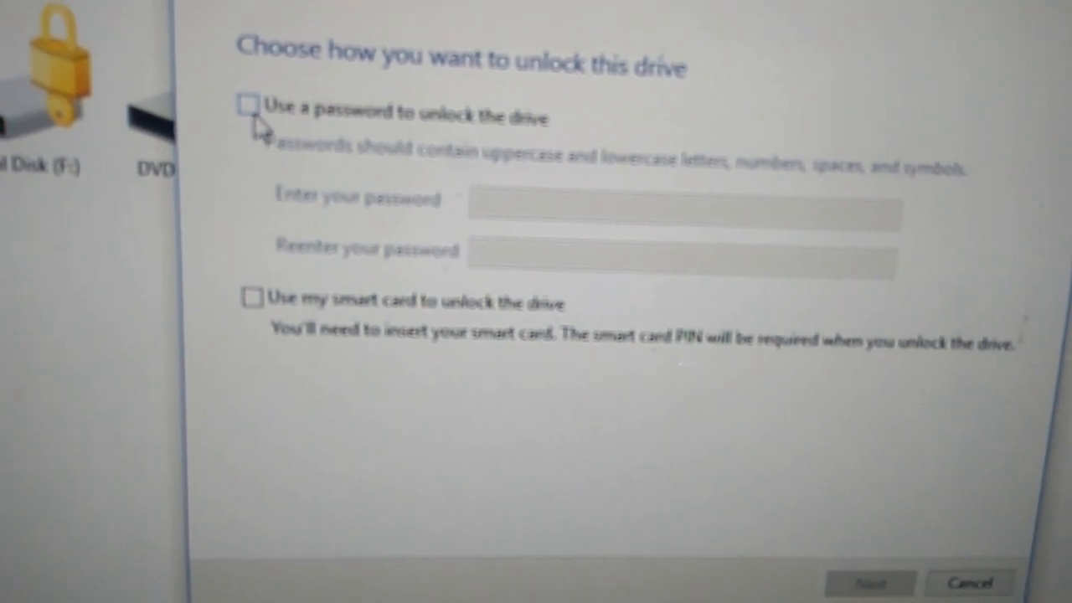
{"action": "left_click", "coordinate": [250, 104]}
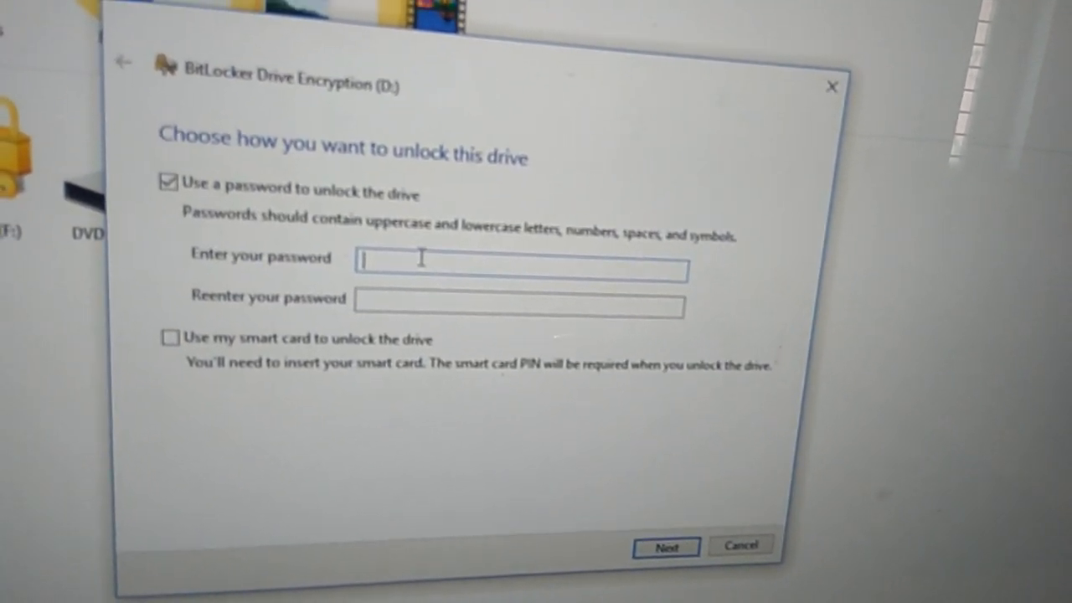
{"action": "type", "text": "**"}
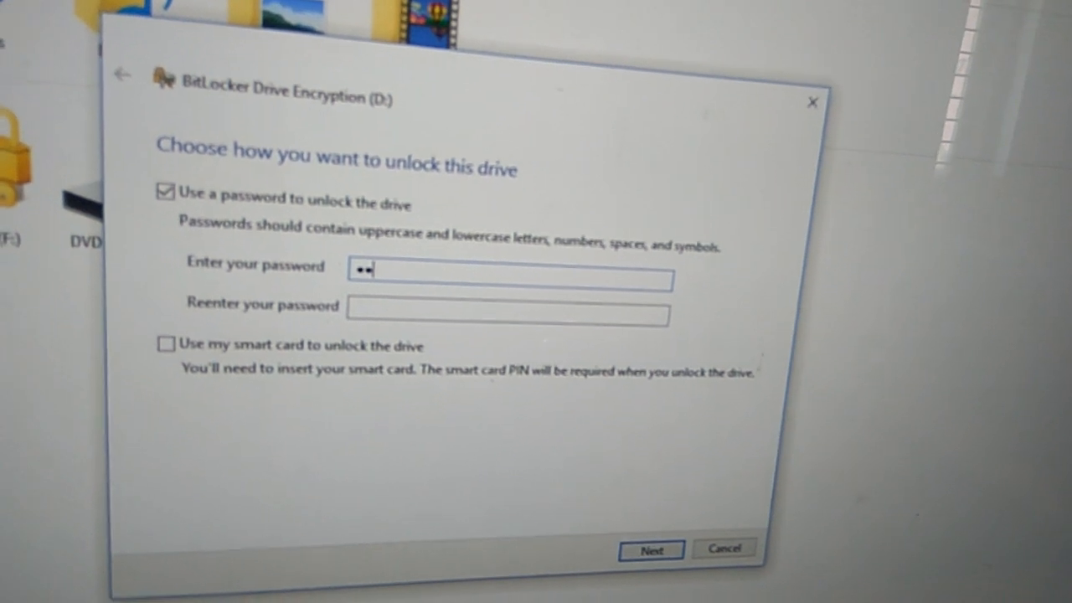
{"action": "type", "text": "•"}
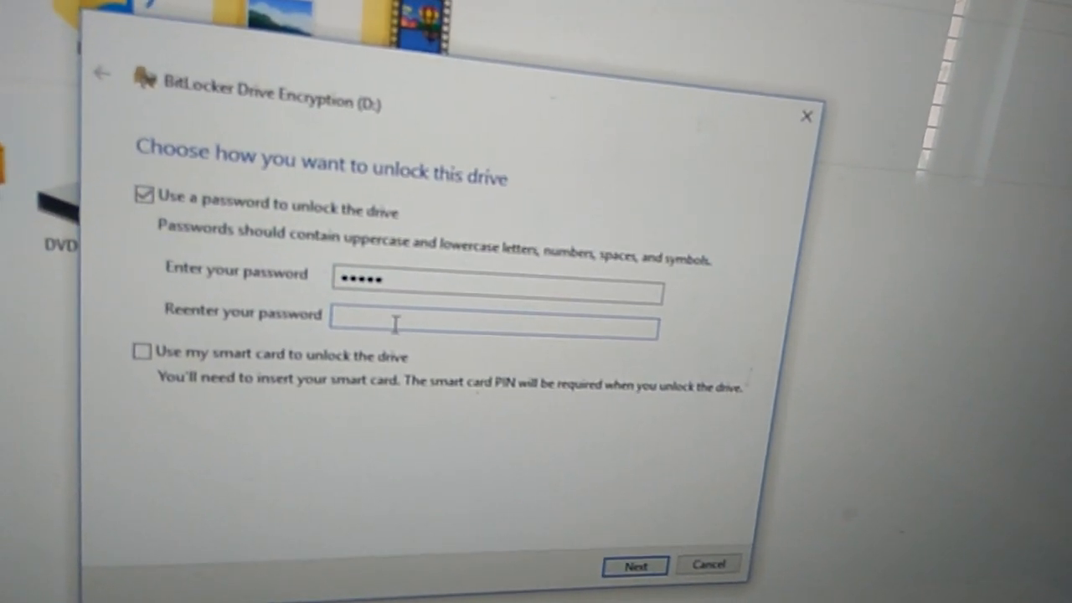
{"action": "type", "text": "•••••"}
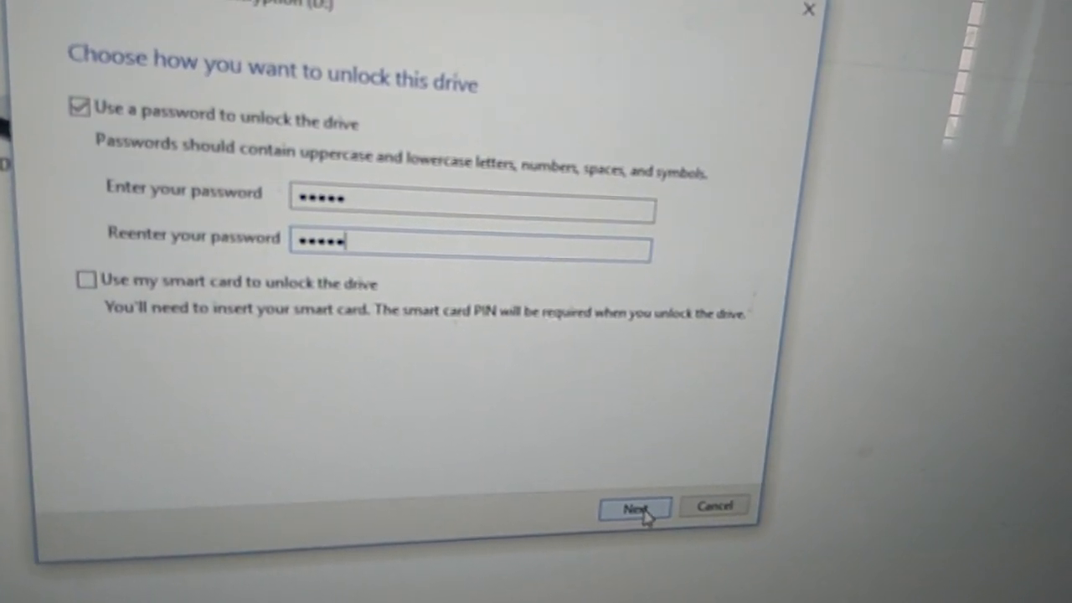
- After the minimum-length error, enter a ten-character password in both fields and continue
{"action": "left_click", "coordinate": [634, 505]}
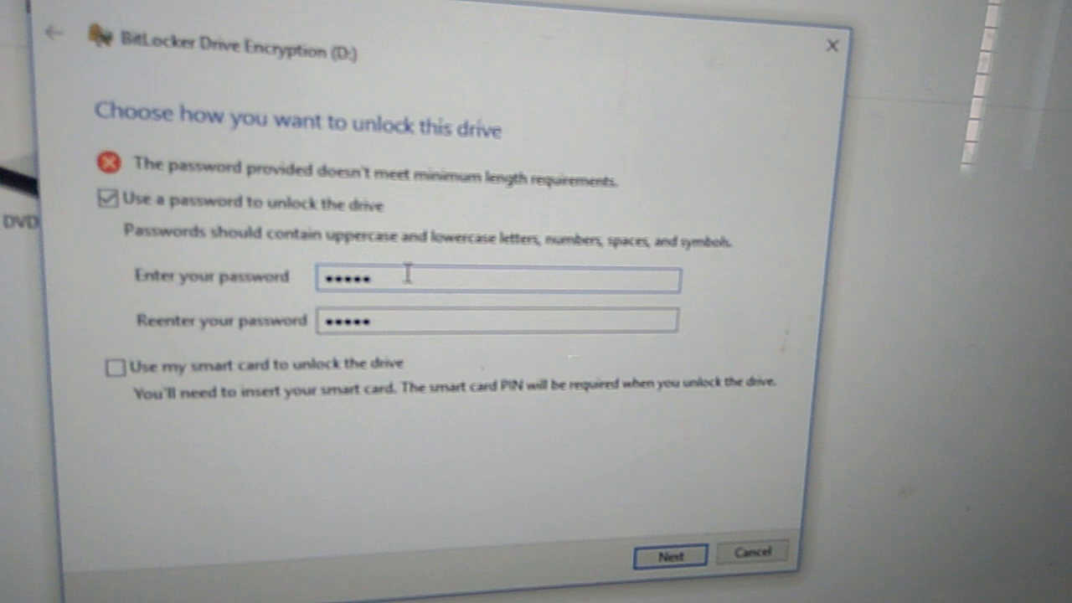
{"action": "key", "text": "Backspace"}
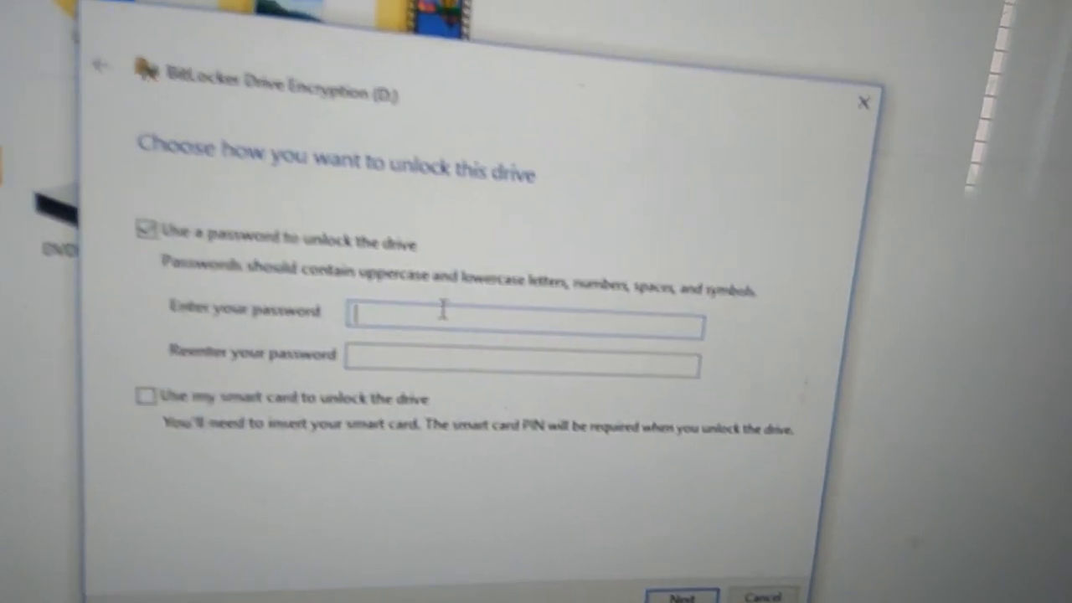
{"action": "type", "text": "••••"}
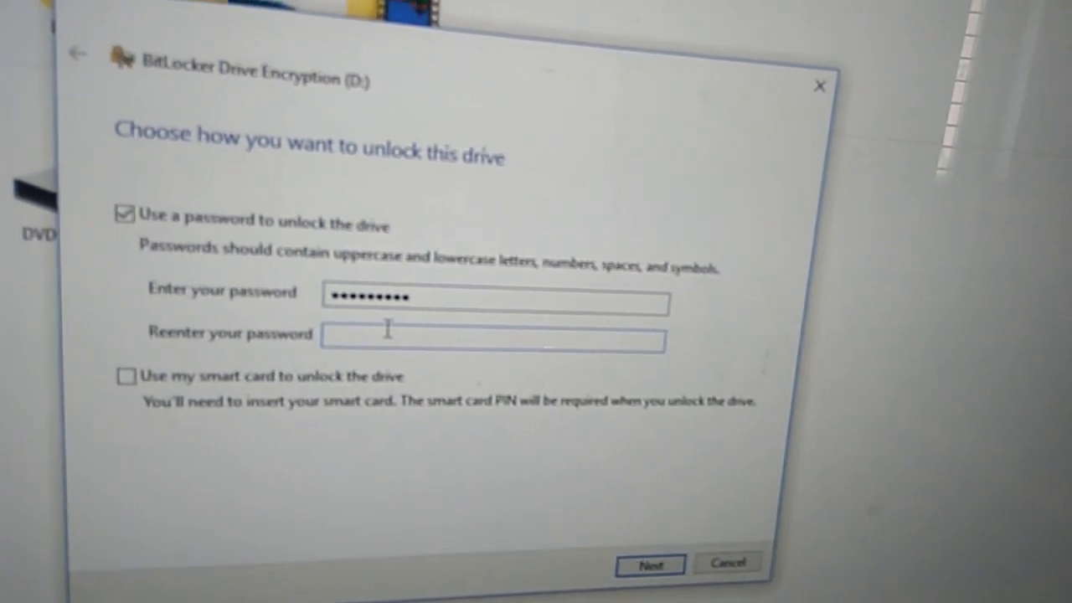
{"action": "type", "text": "••••••"}
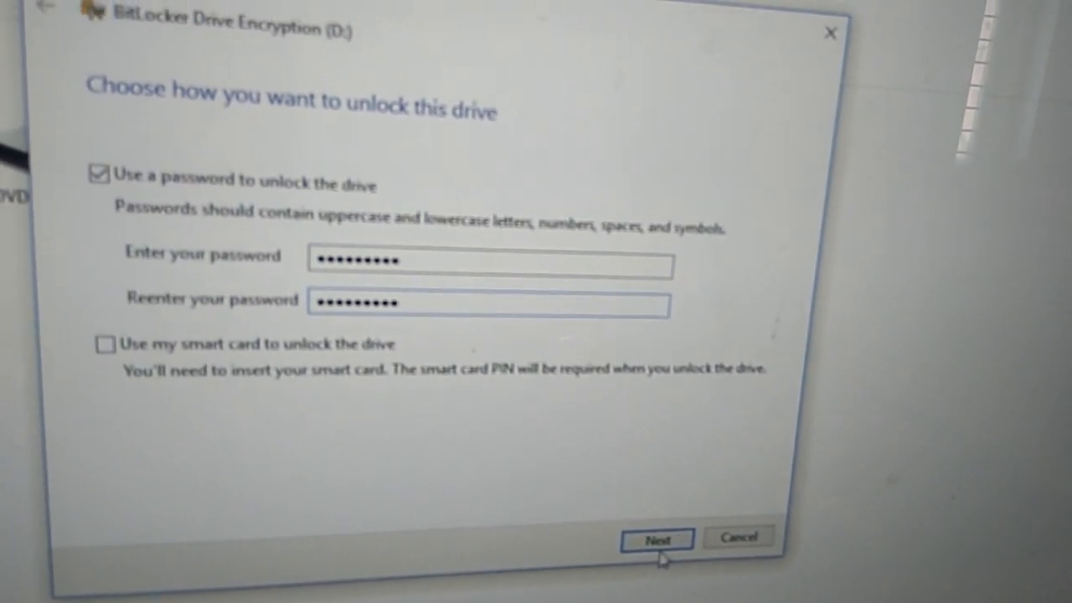
{"action": "left_click", "coordinate": [655, 538]}
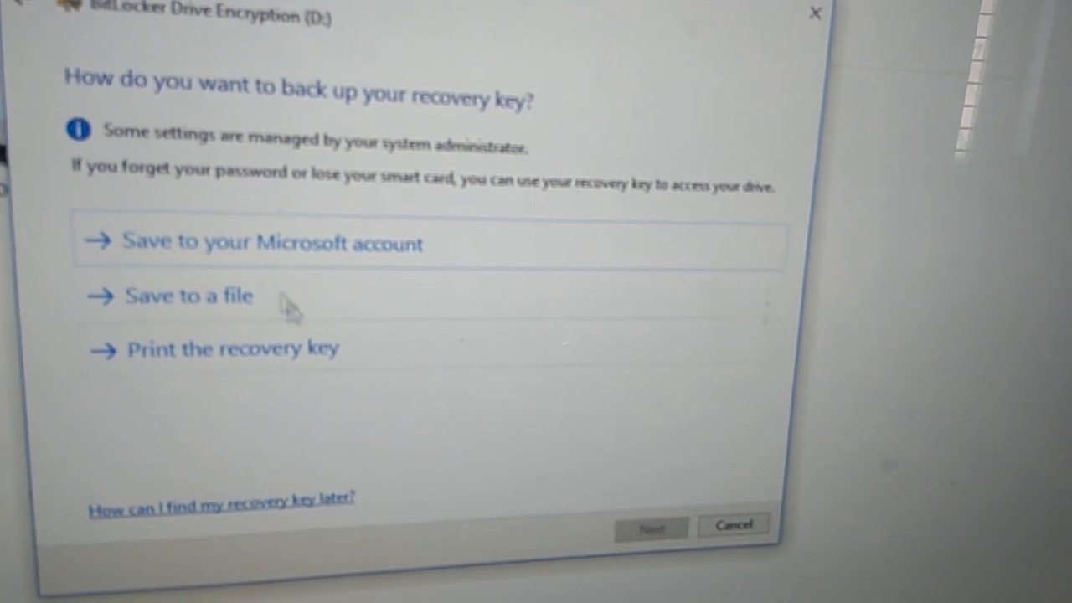
{"action": "mouse_move", "coordinate": [259, 322]}
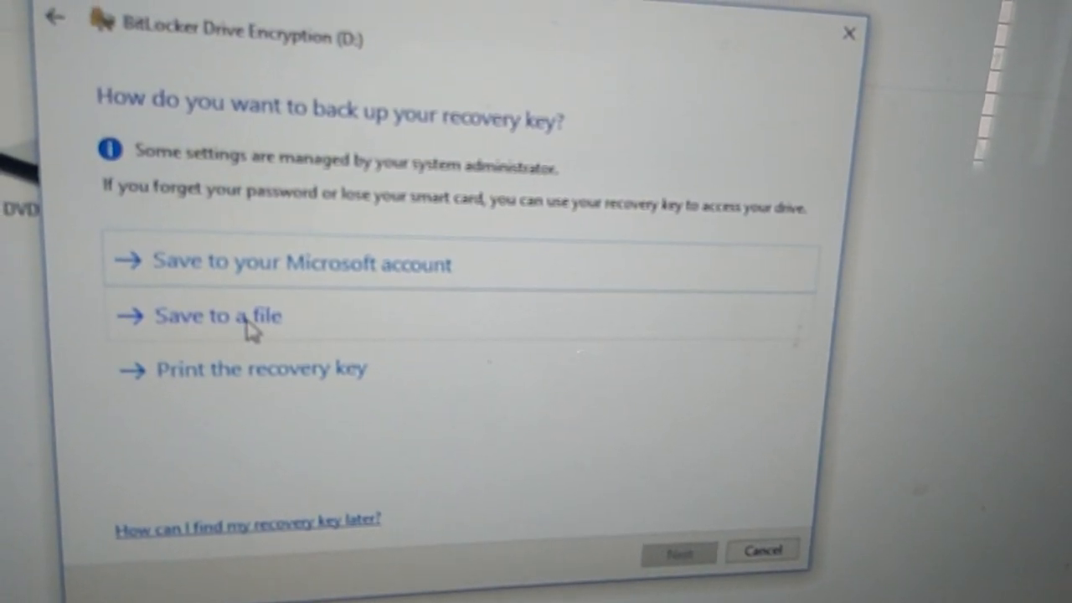
- Save the BitLocker recovery key for D: as a text file
{"action": "left_click", "coordinate": [220, 316]}
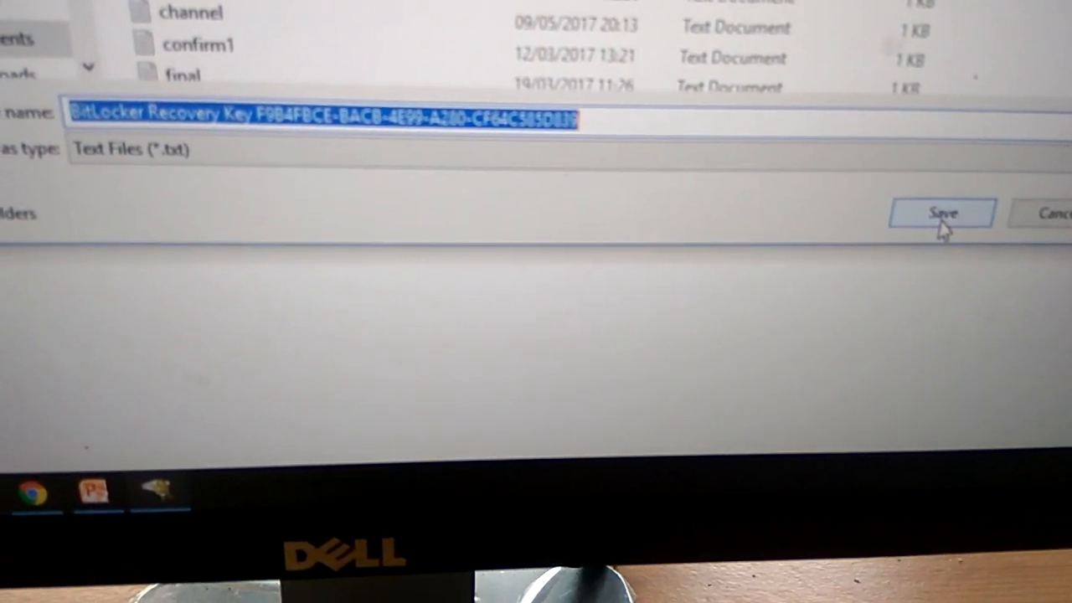
{"action": "left_click", "coordinate": [940, 213]}
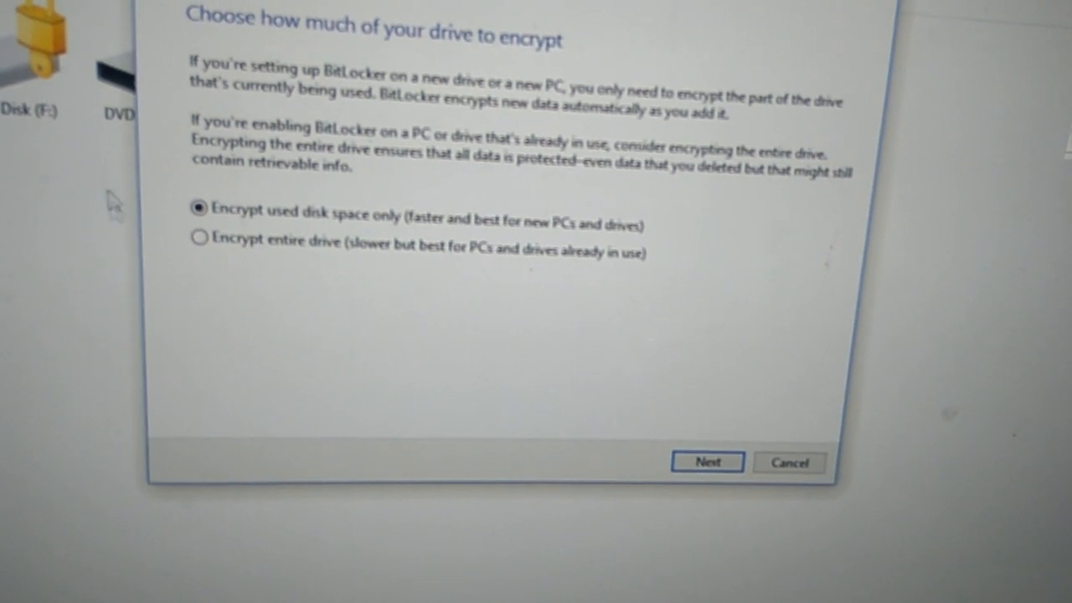
{"action": "mouse_move", "coordinate": [557, 341]}
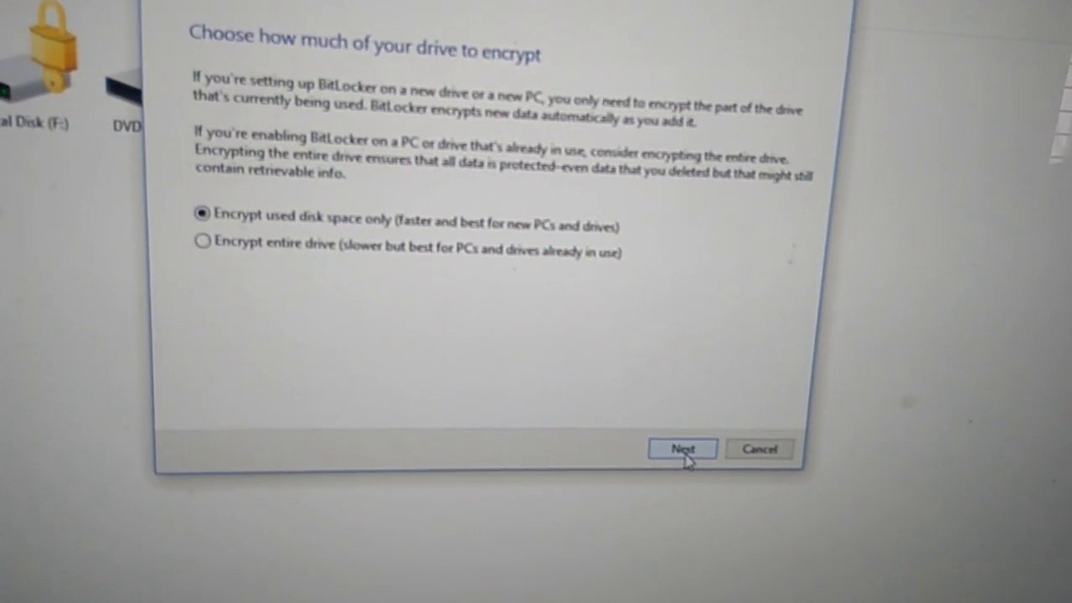
- Encrypt used disk space only in Compatible mode and start encrypting D:
{"action": "left_click", "coordinate": [682, 449]}
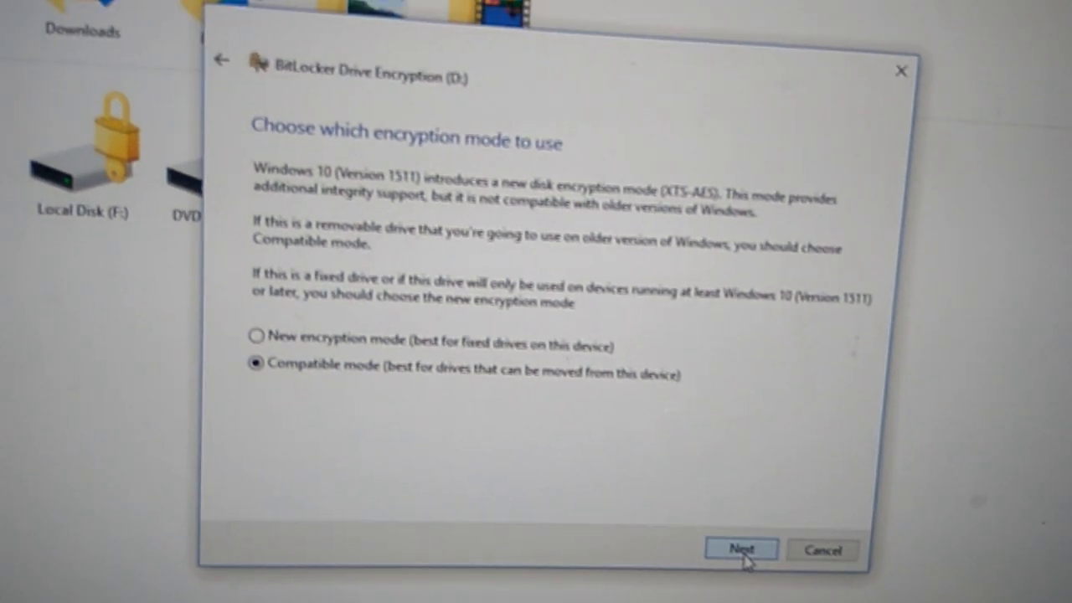
{"action": "left_click", "coordinate": [740, 550]}
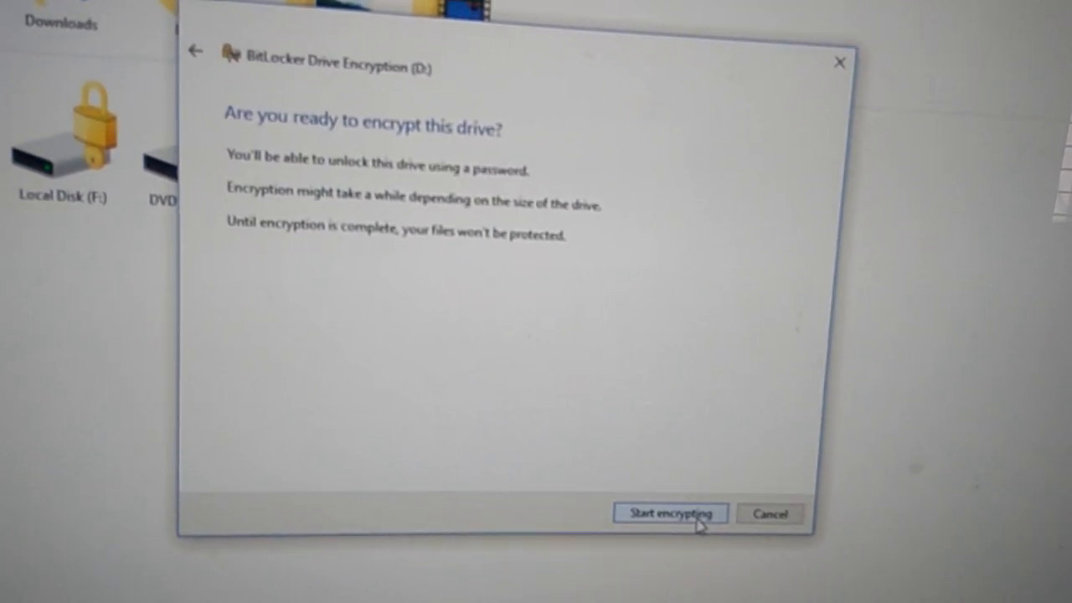
{"action": "left_click", "coordinate": [668, 513]}
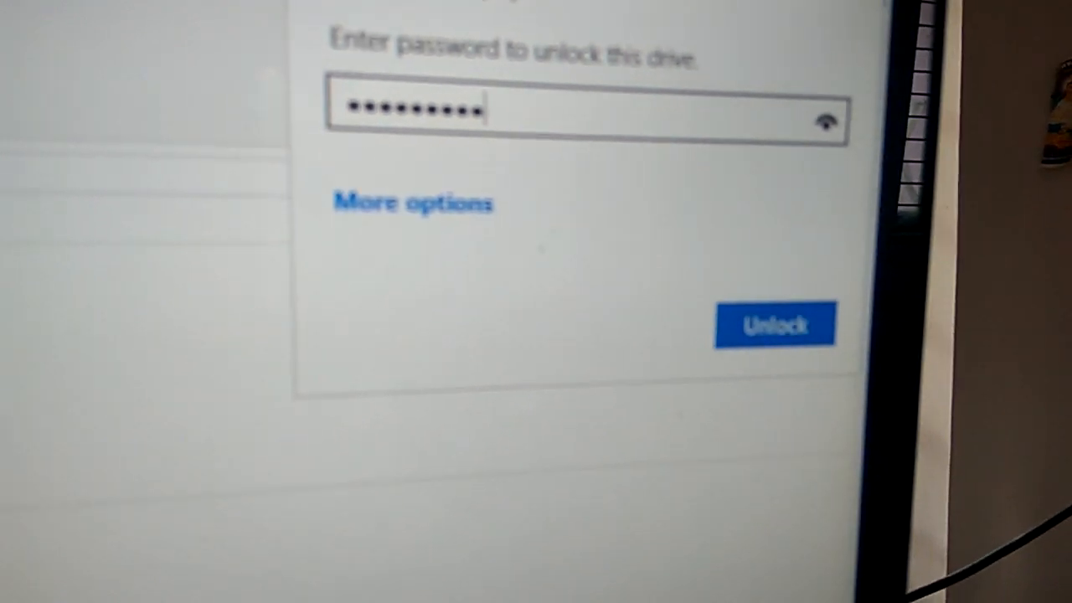
- Submit the entered password to unlock the locked drive
{"action": "left_click", "coordinate": [773, 324]}
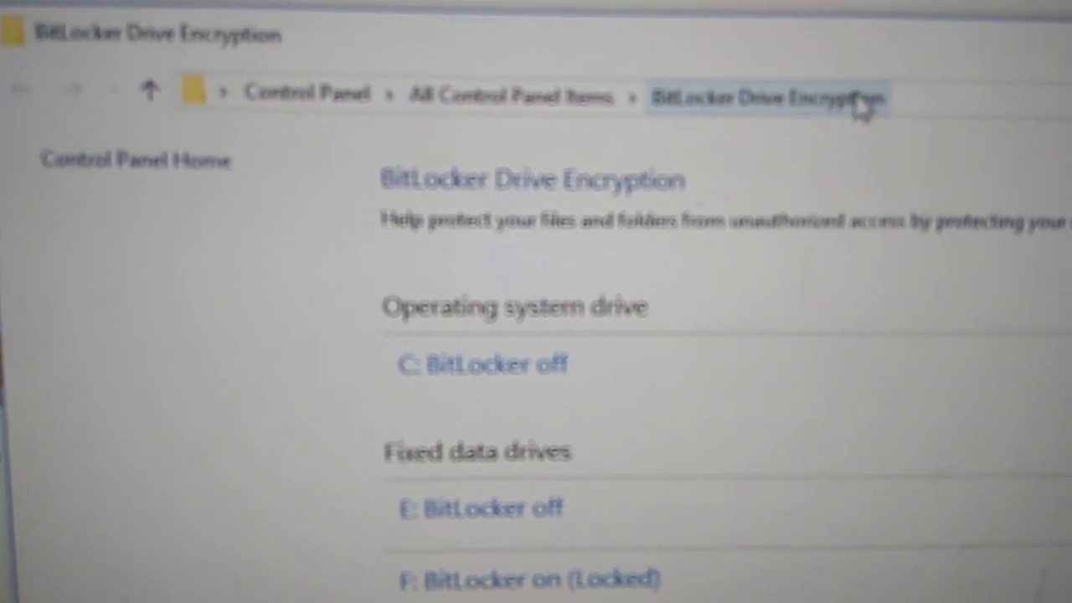
- Scroll the BitLocker page to see removable drive D: listed as encrypting
{"action": "scroll", "scroll_direction": "down", "scroll_amount": 3}
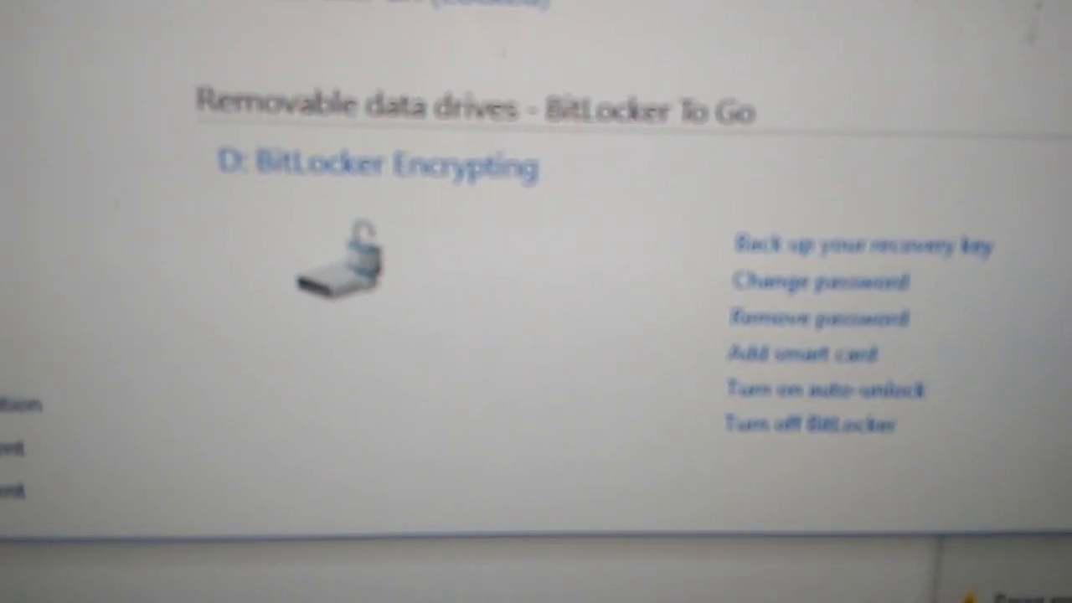